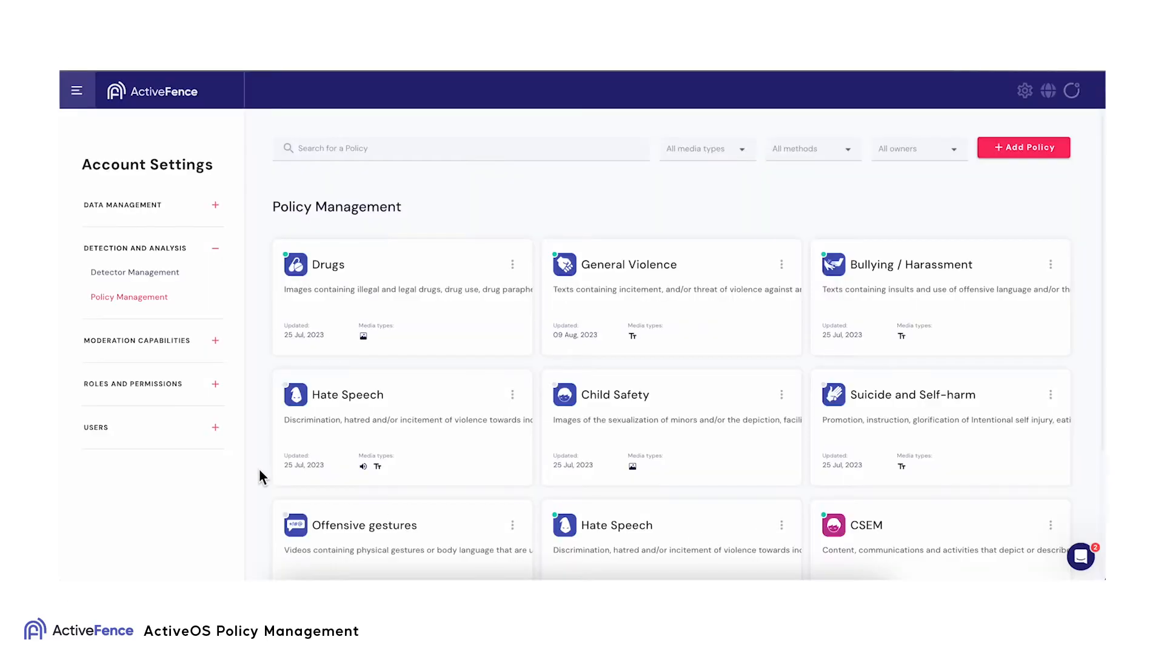
Step: Search the policy list for 'adult content', confirming no matching policy exists
scroll(down, 3)
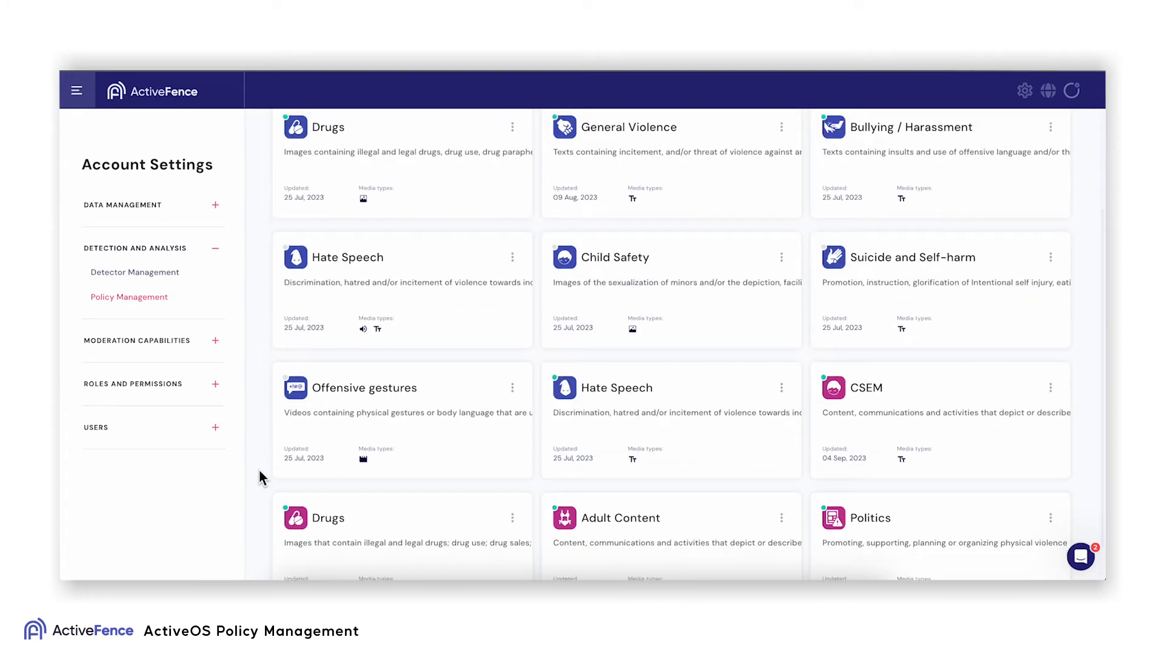
scroll(up, 3)
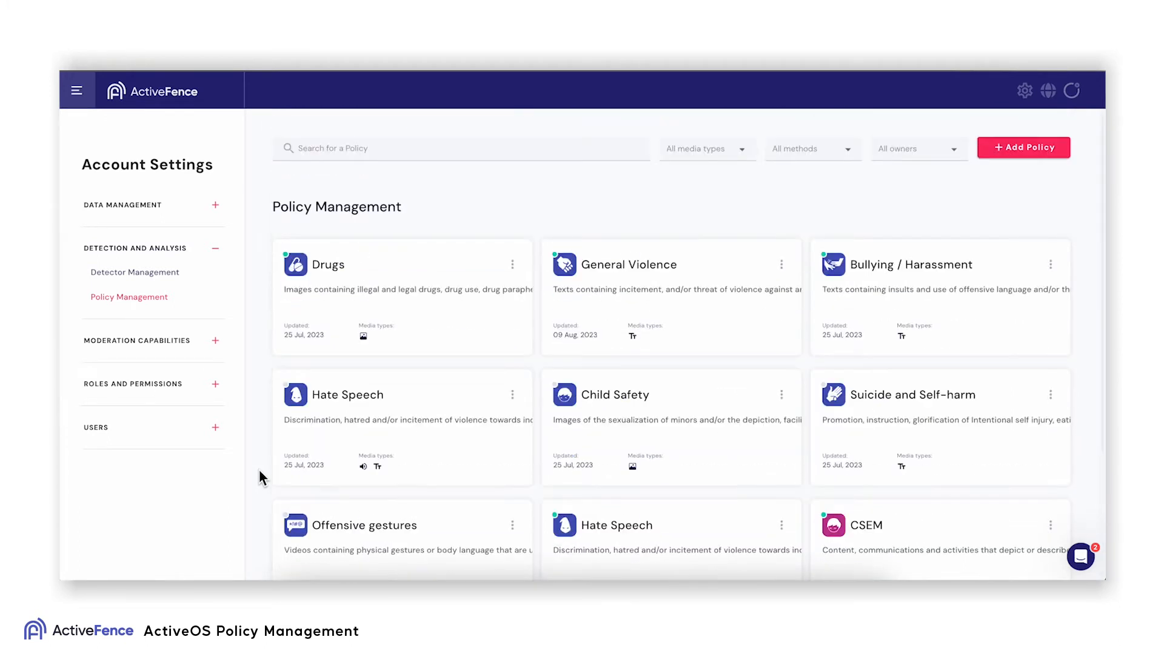
mouse_move(183, 557)
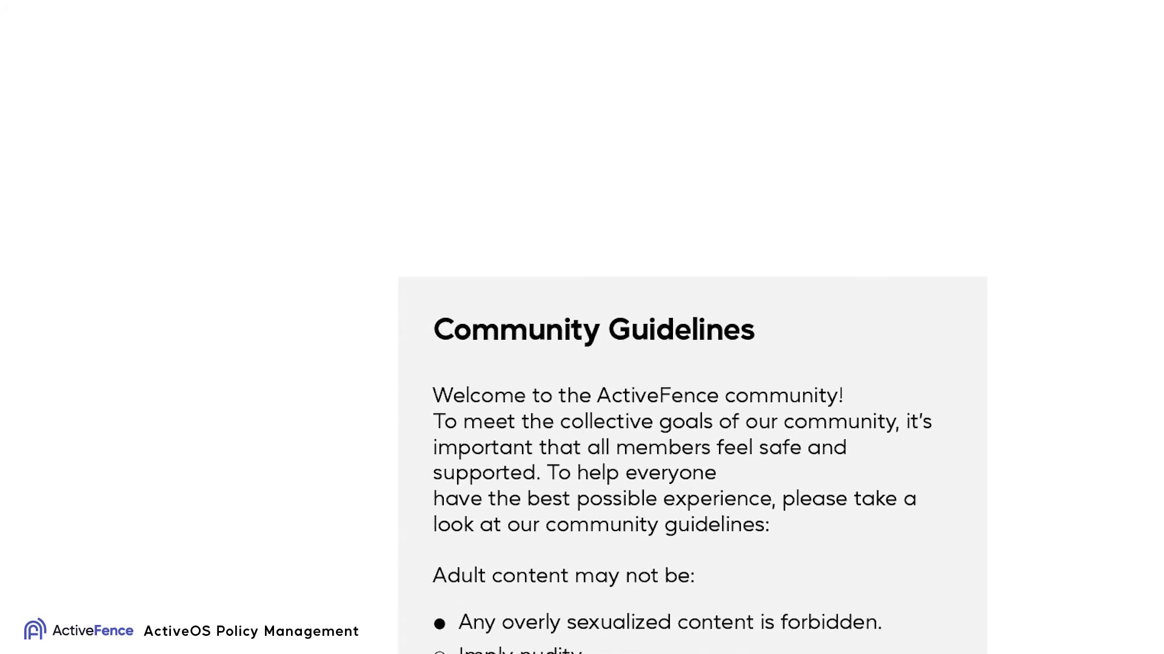
scroll(down, 3)
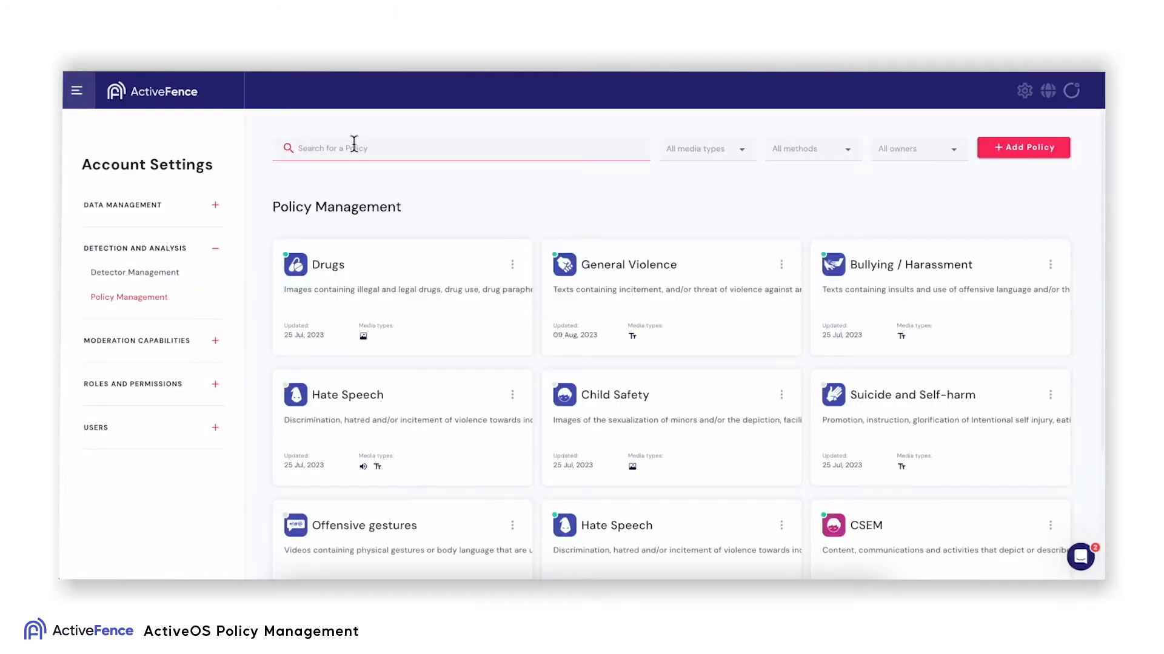
text(adult)
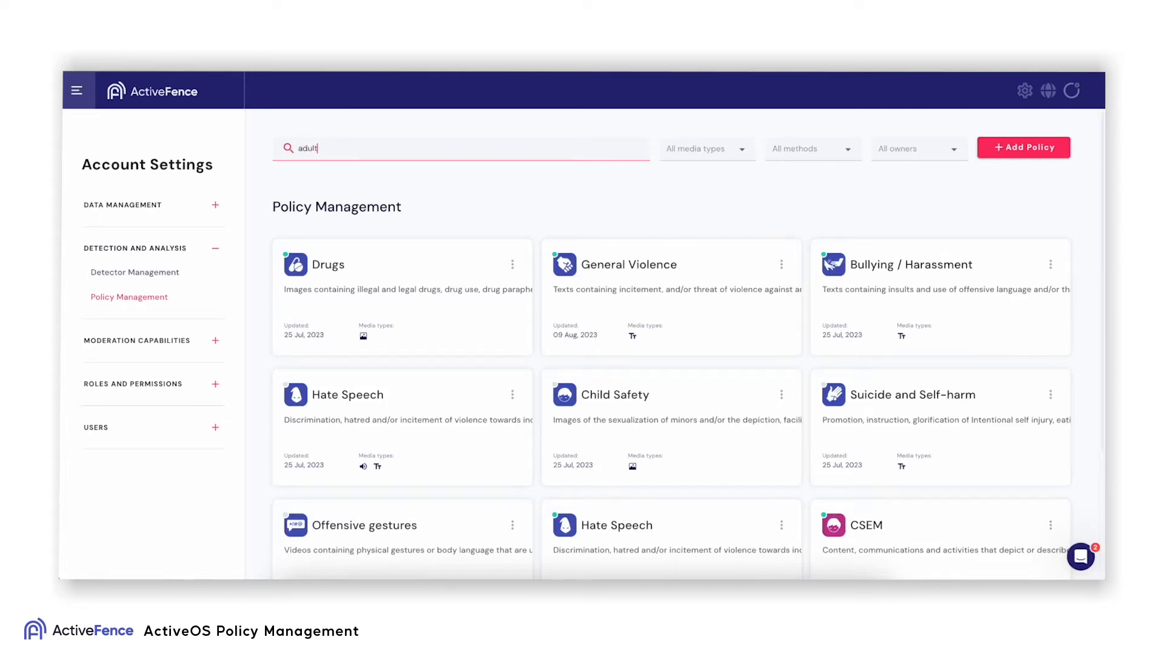
text(content)
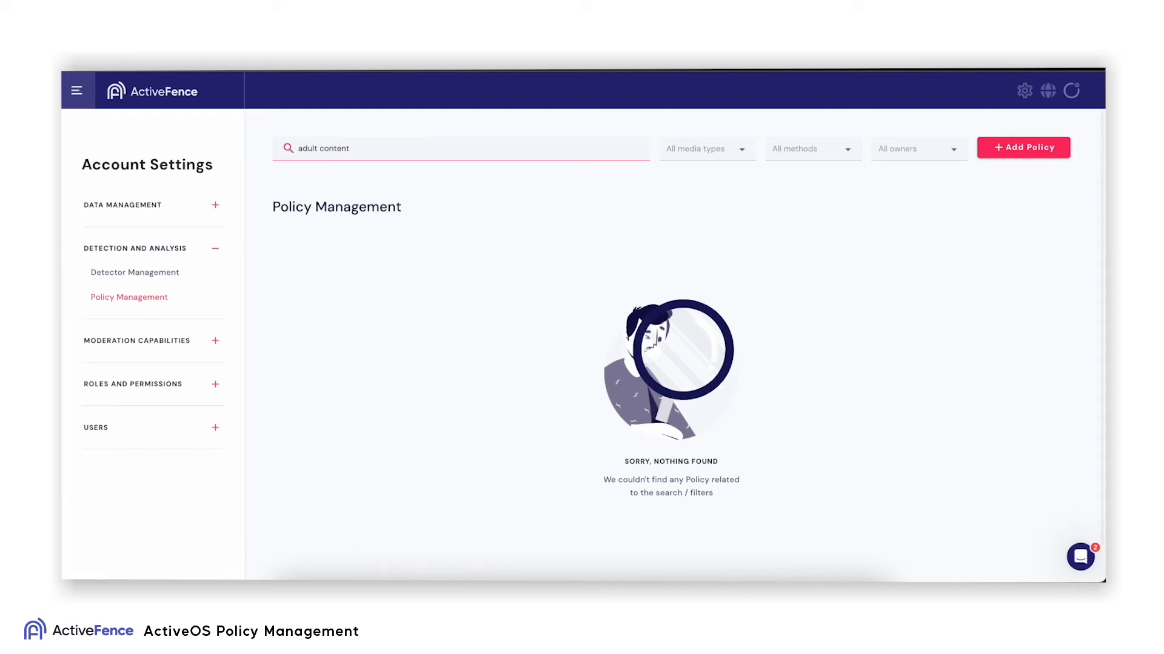
click(349, 148)
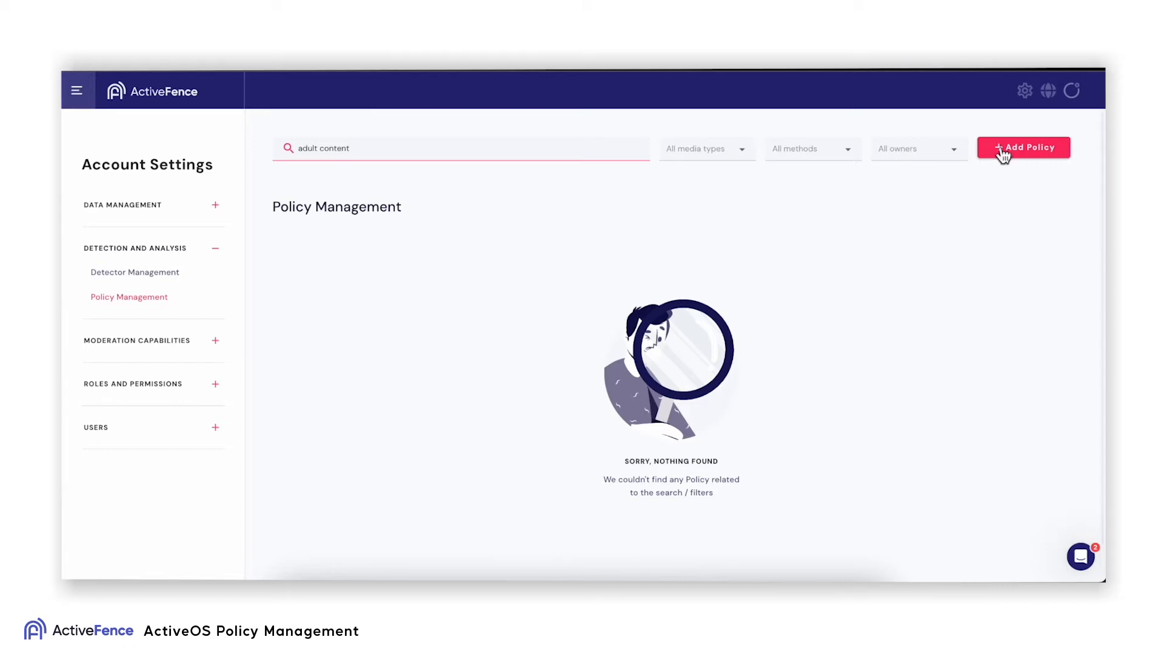
Step: Start a new 'Adult Content' policy with a sexual-content description, icon and key name adultcontent_images
click(1023, 146)
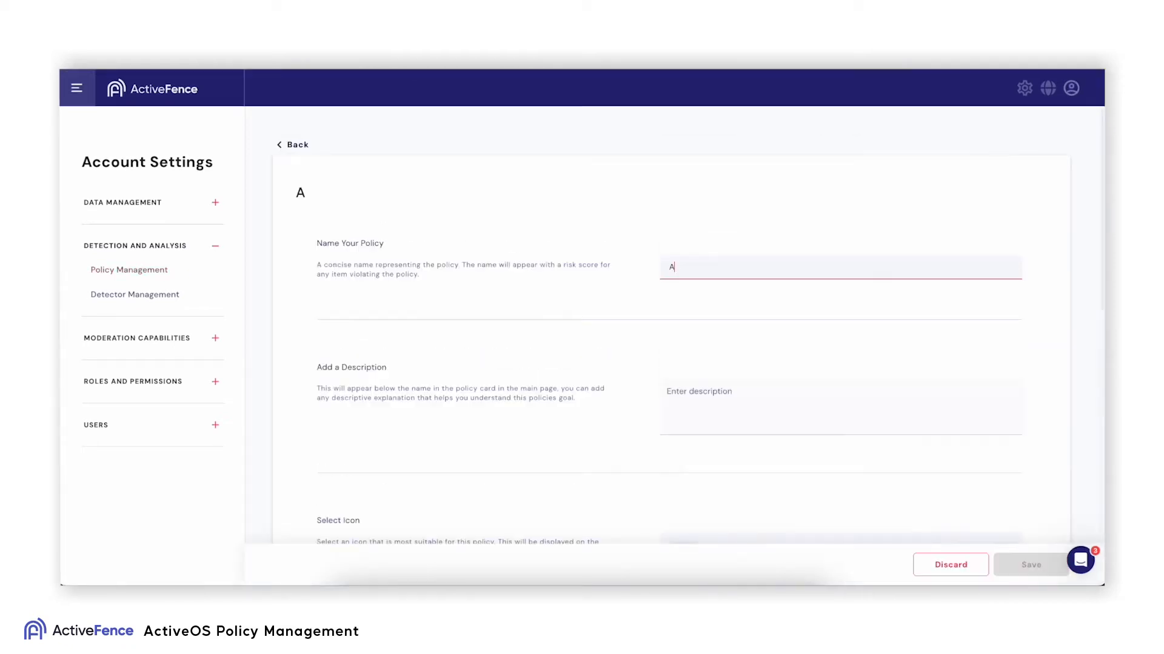
text(dult Content)
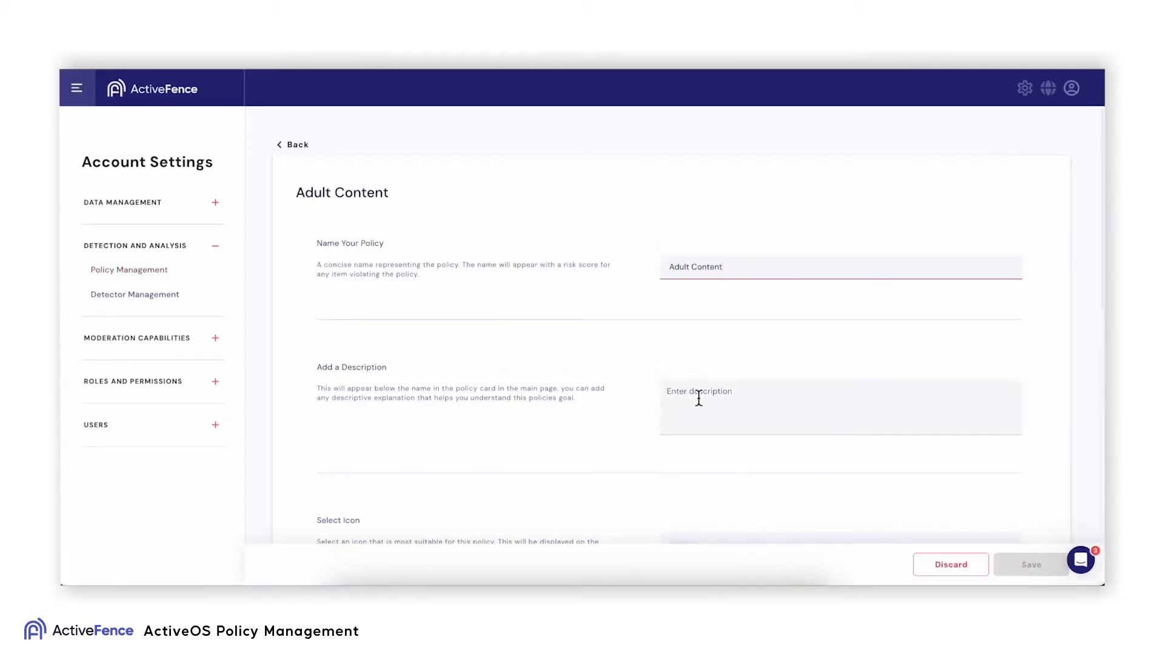
text(Content, communications and activities that depict or describe a sexual act, body part or sexual preferences; sexually explicit language or themes; sexual intentions and desires; sexually proposition or encourage, pressure or request someone to engage in sexual)
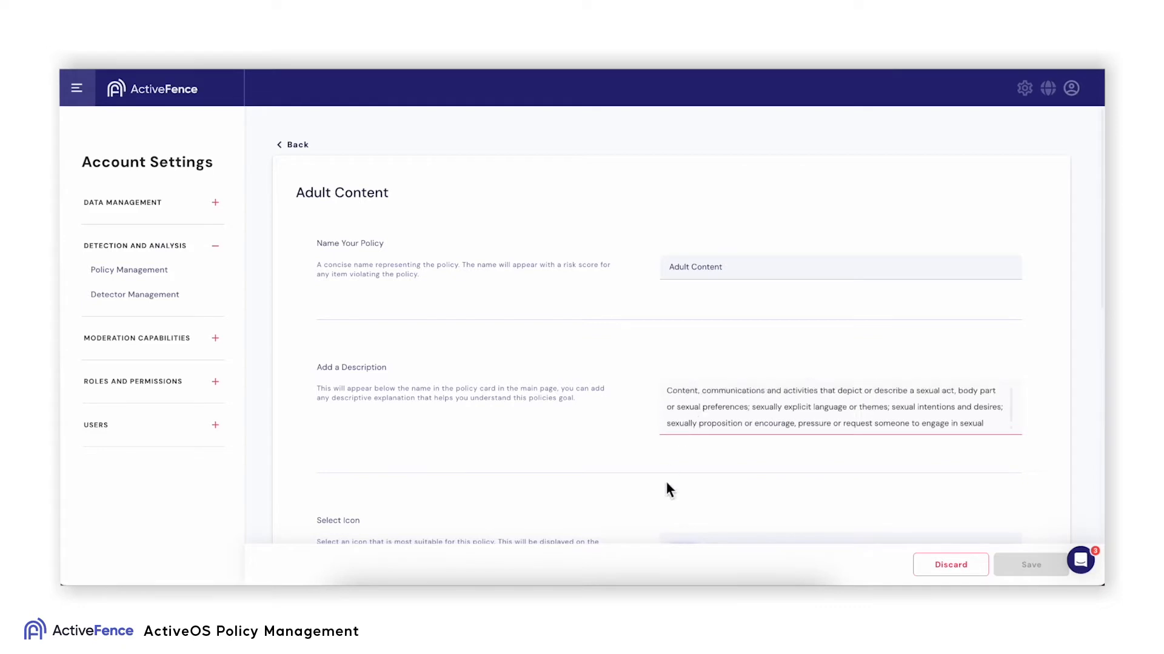
scroll(down, 3)
text(adultcontent_imag)
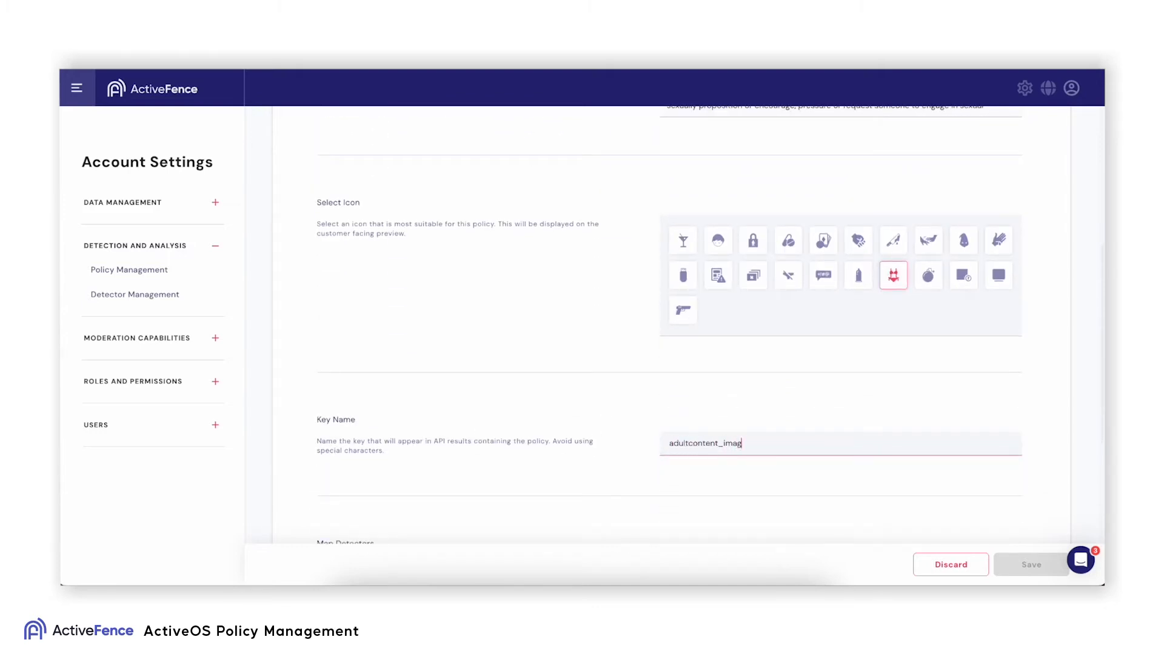
text(es)
text(ad)
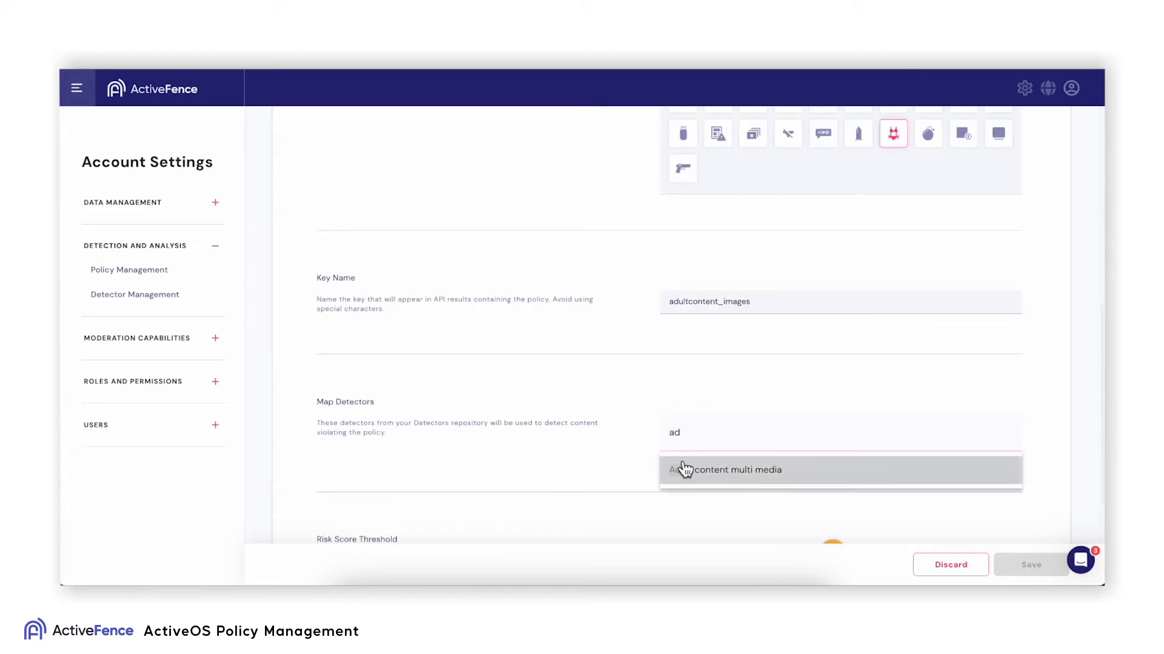
Step: Map the 'Adult content multi media' detector to the policy and reach its threshold settings
click(726, 470)
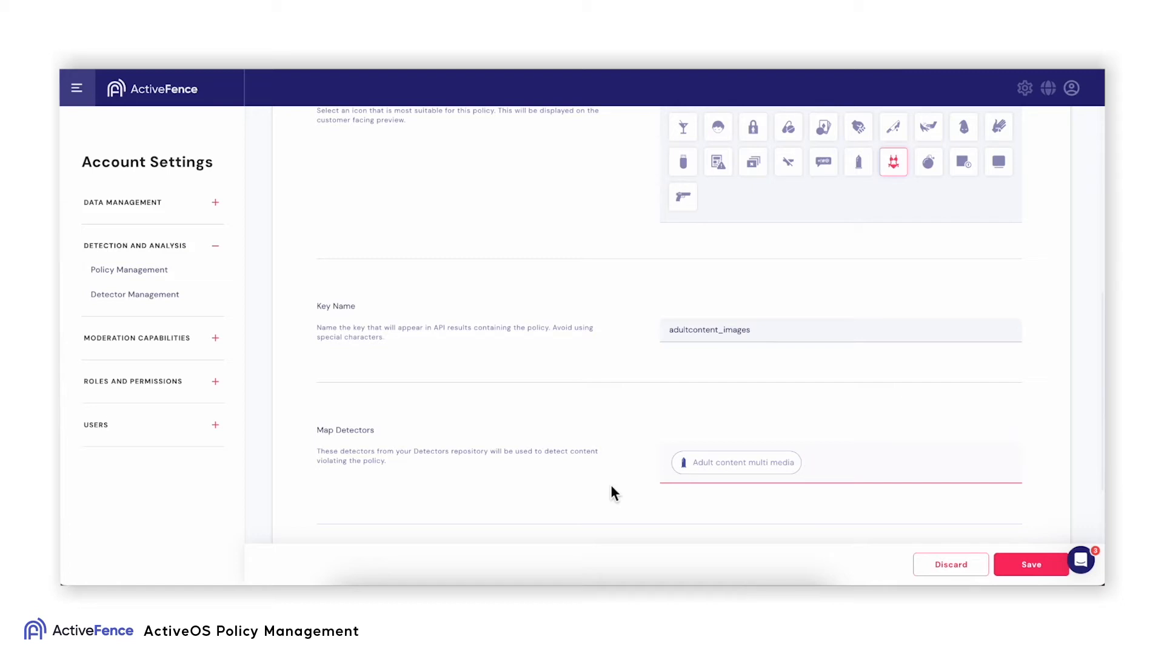
mouse_move(762, 503)
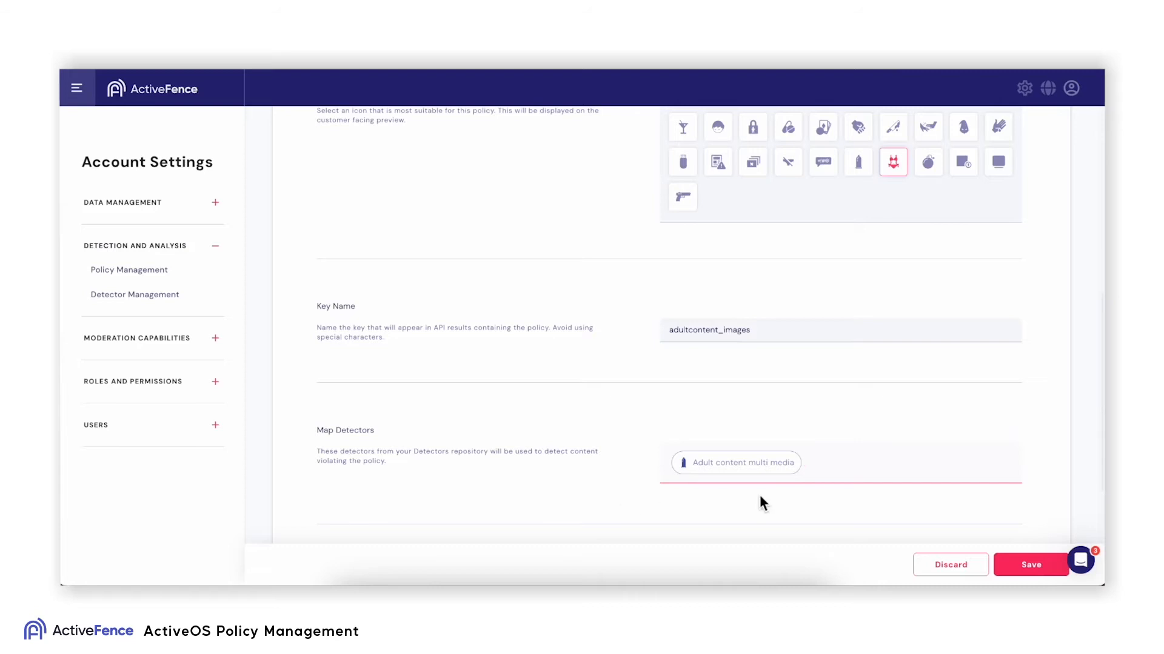
scroll(down, 3)
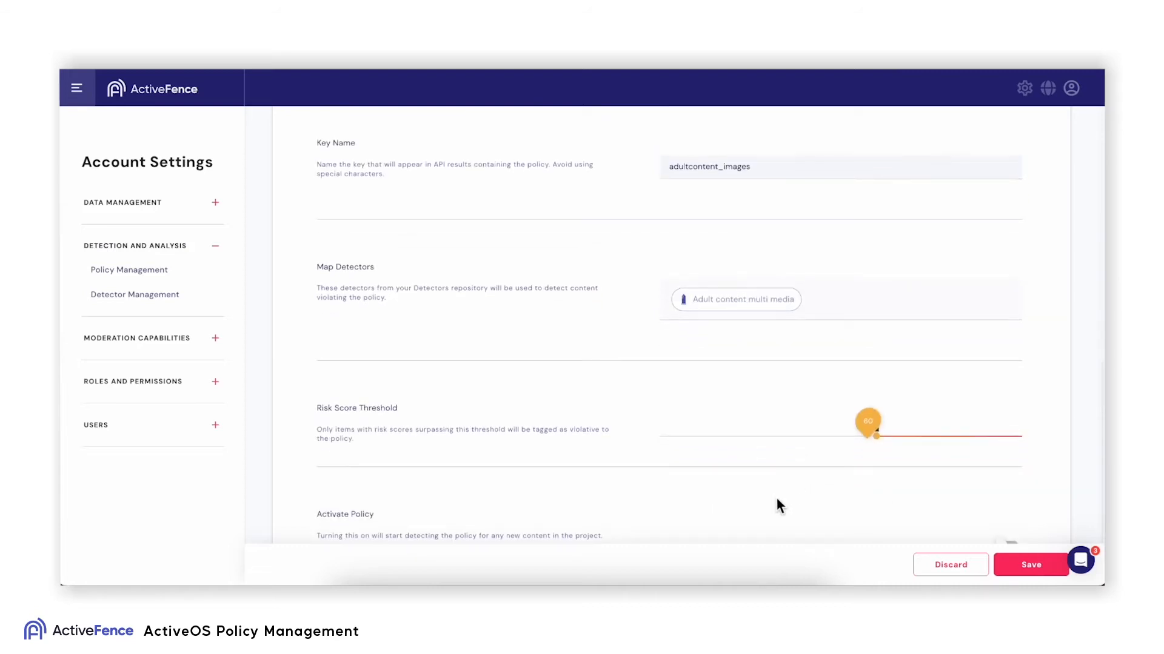
mouse_move(769, 533)
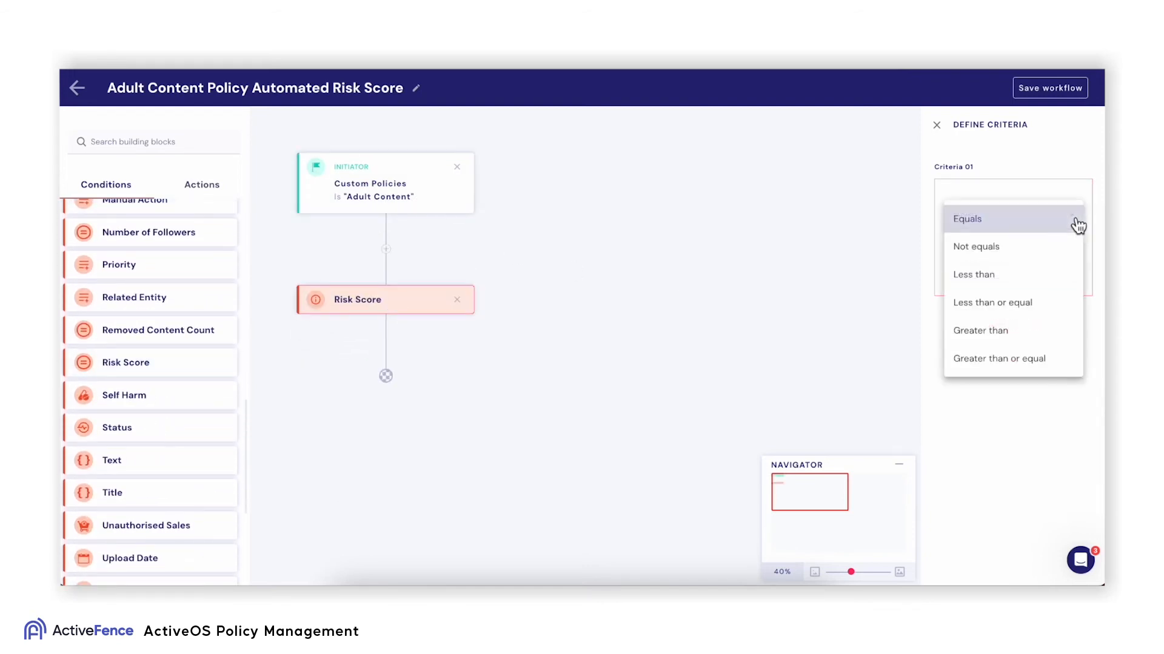
Step: Set Risk Score greater than 85, then add a second 'Between' criterion starting at 50
click(980, 329)
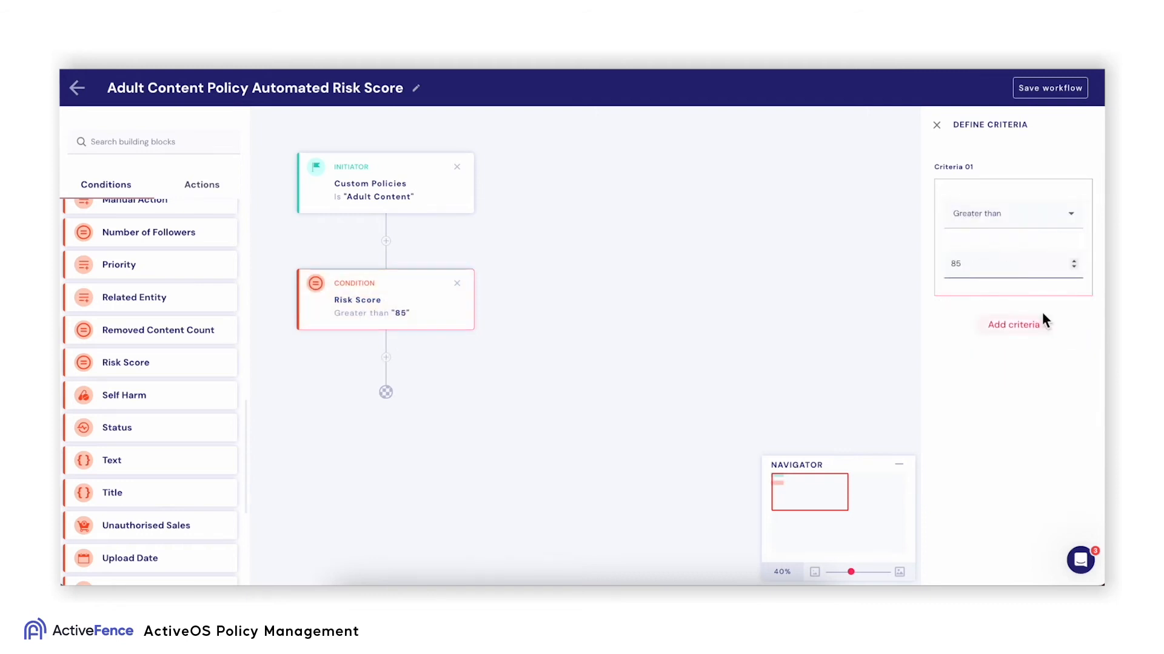
click(1014, 325)
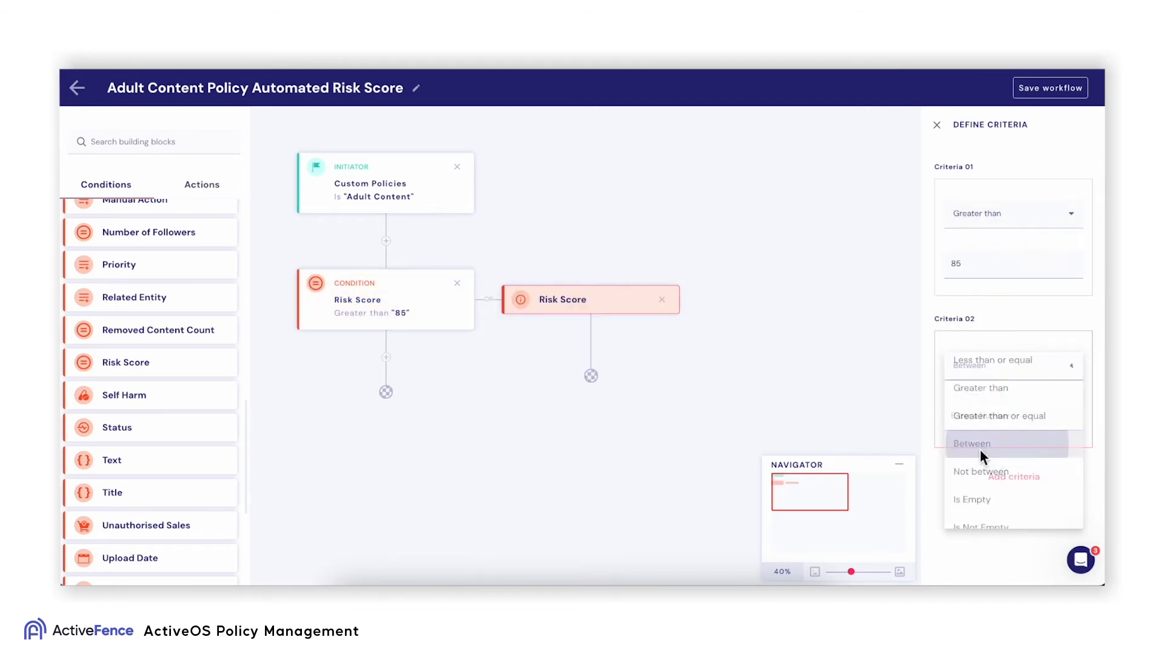
click(972, 444)
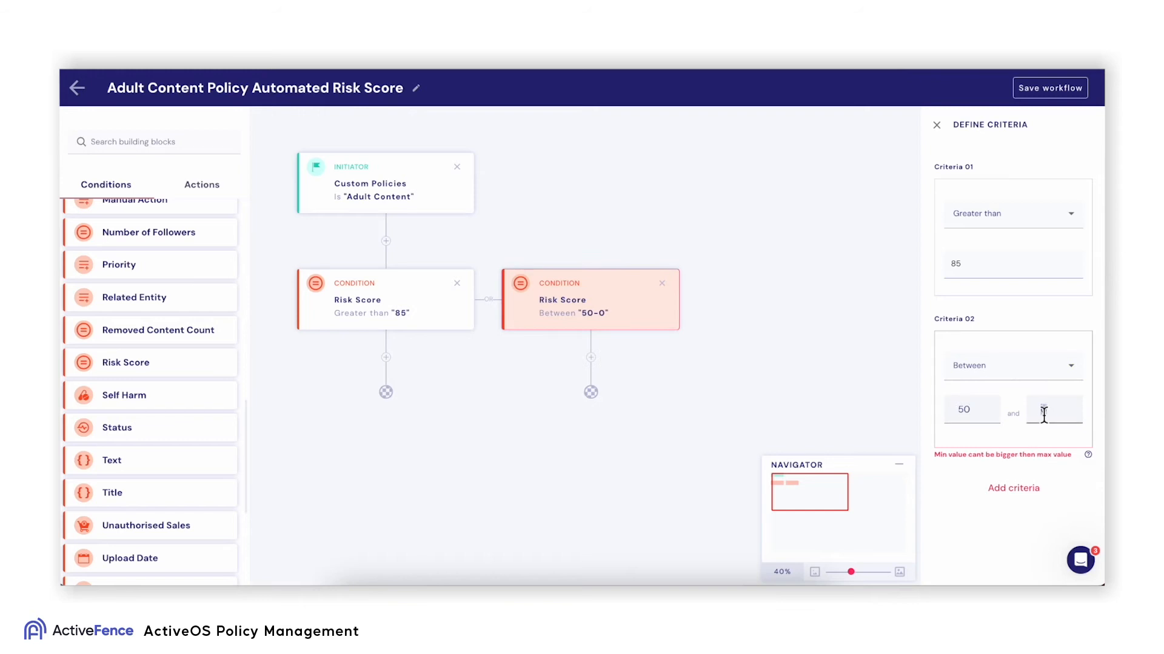
click(201, 185)
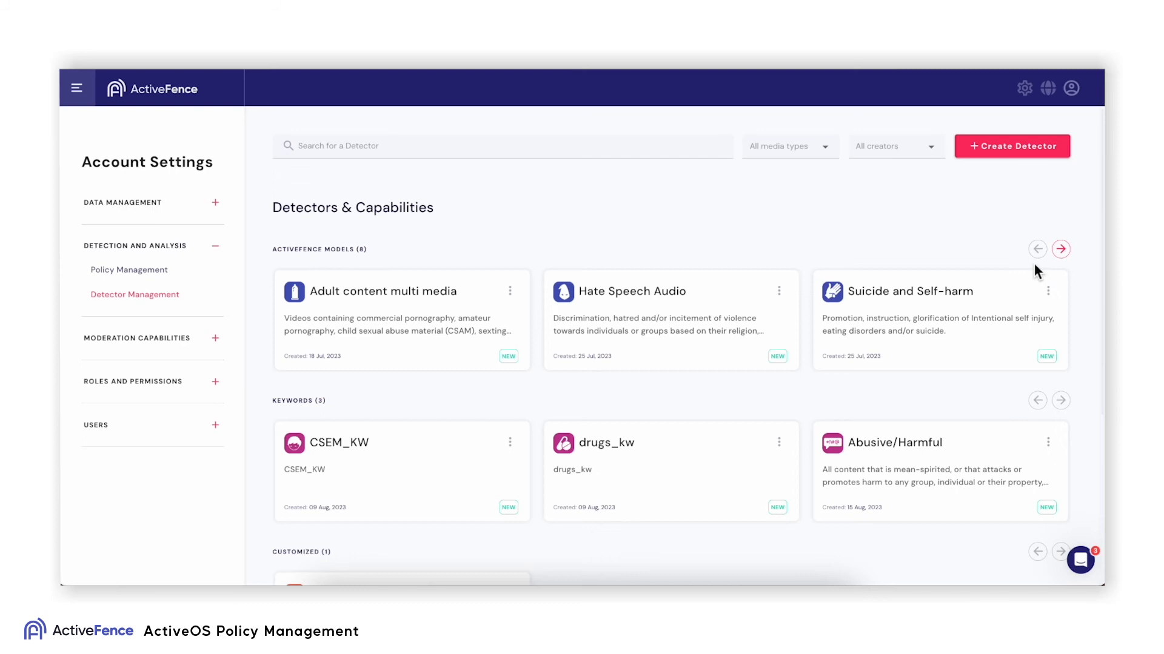
mouse_move(1023, 191)
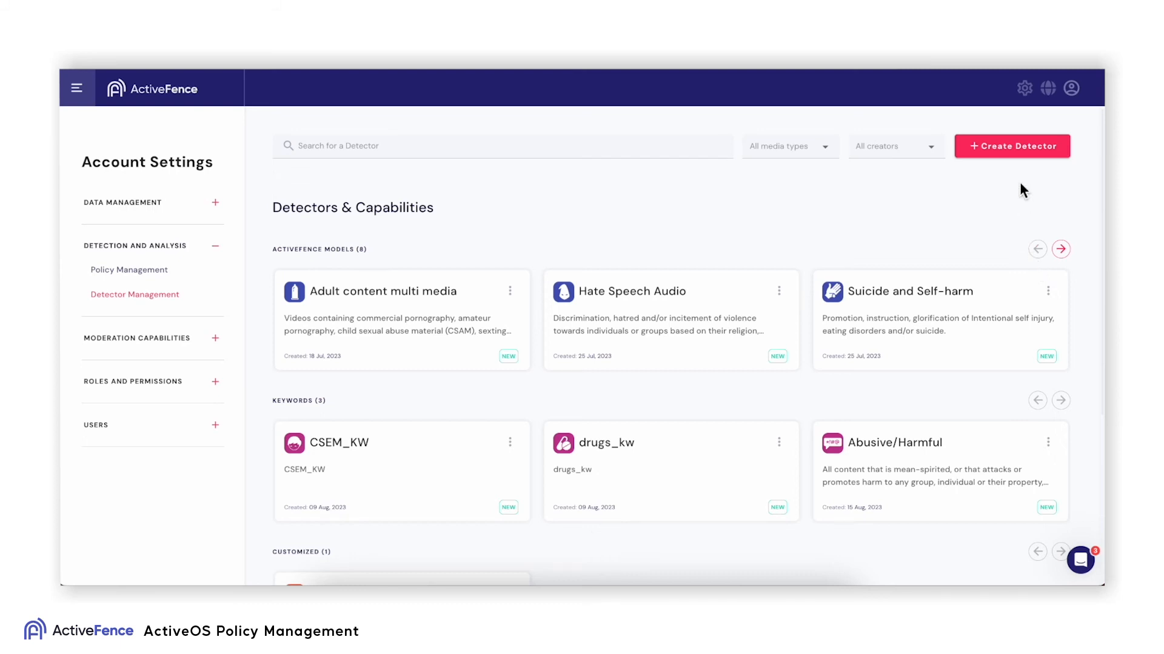
mouse_move(1026, 164)
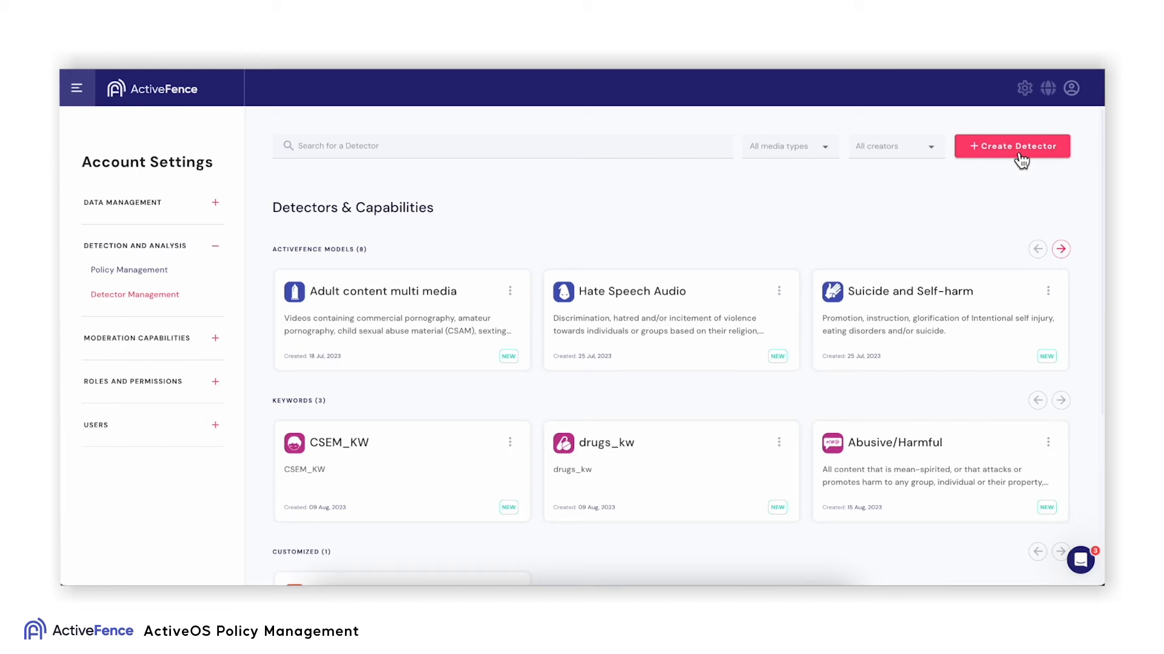
Step: Create a 'Politics Keywords' detector with a political-violence description, icon and Keywords method
click(1011, 145)
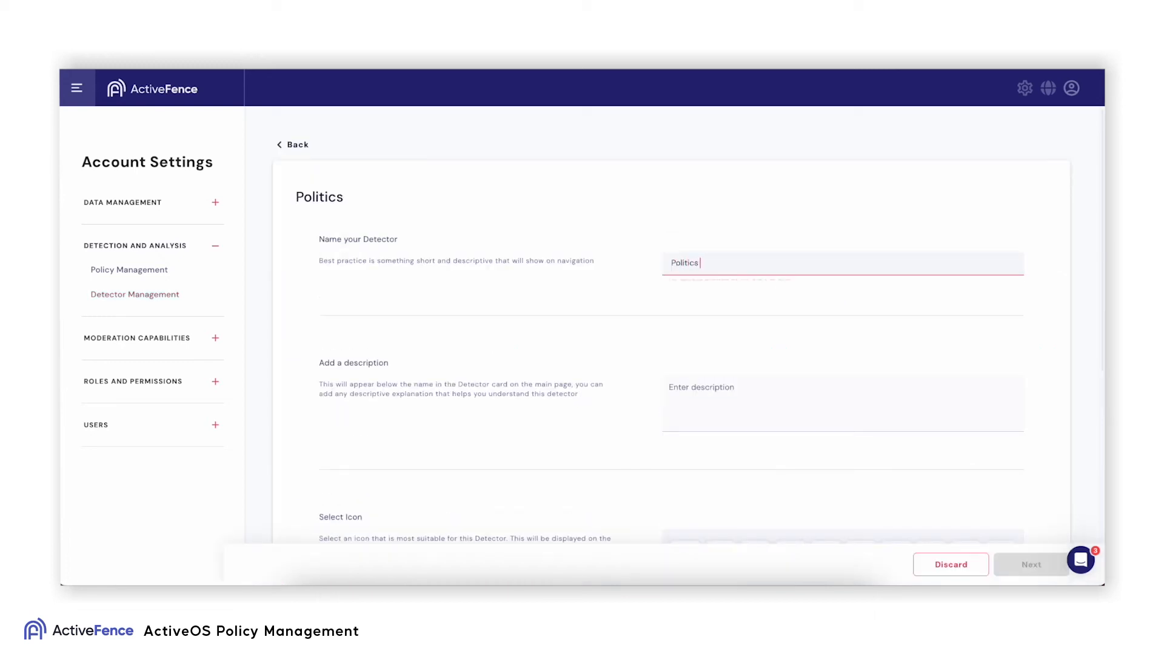
text(Keywords)
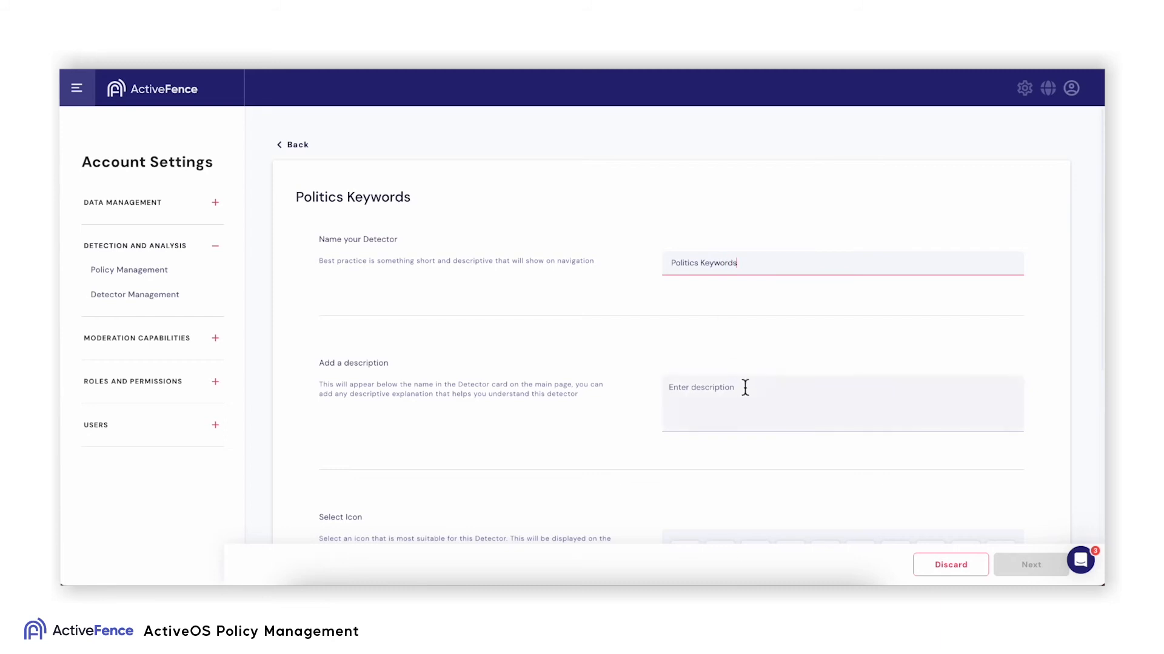
text("Promoting, supporting, planning or organizing physical violence against individuals who are political figures")
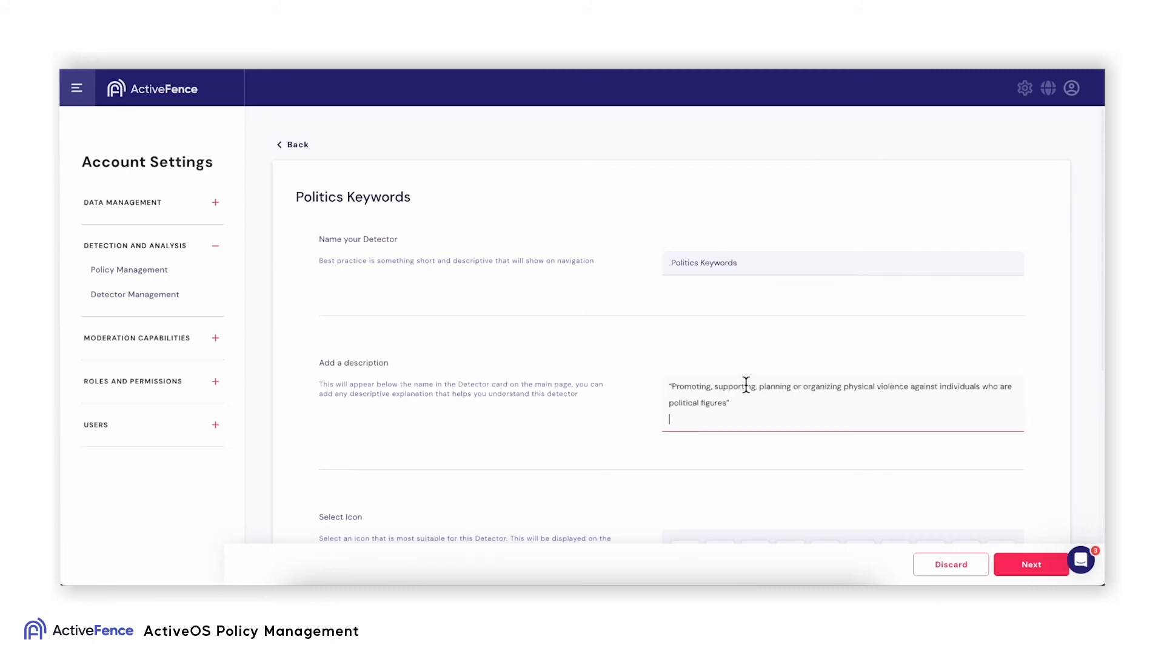
scroll(down, 3)
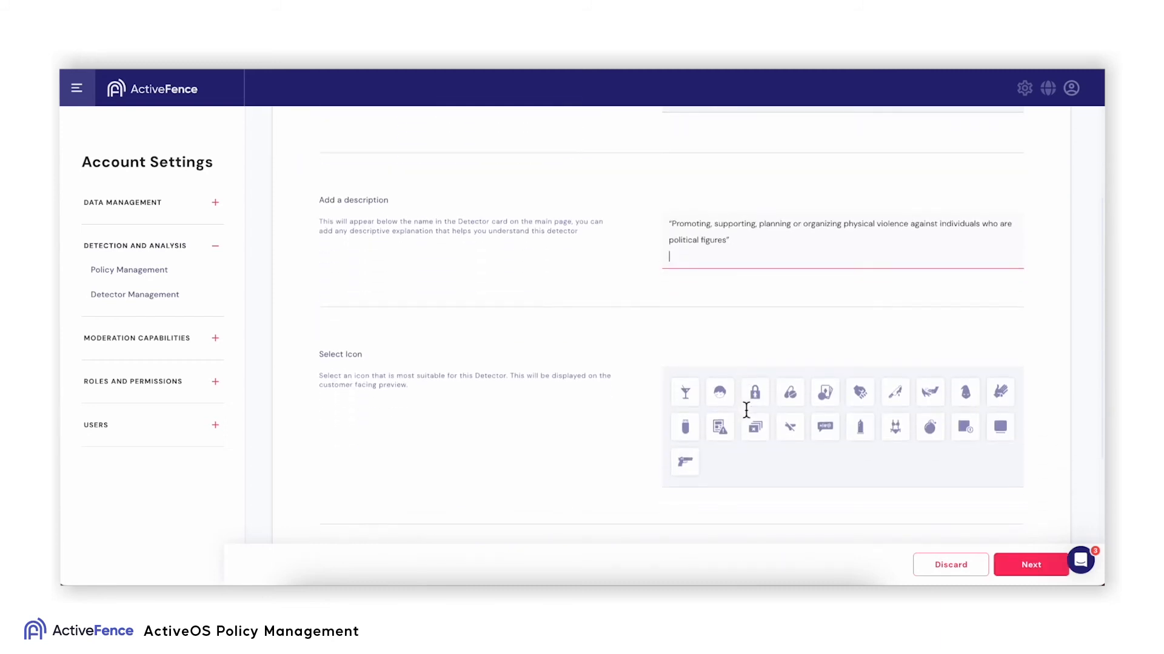
scroll(down, 3)
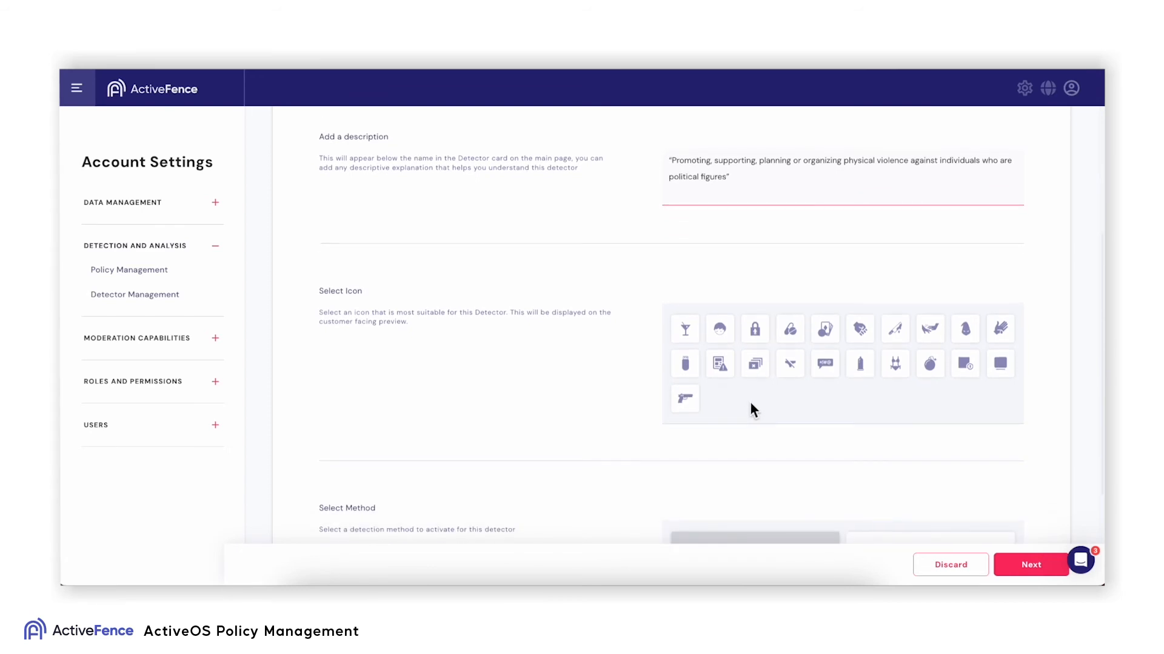
mouse_move(718, 363)
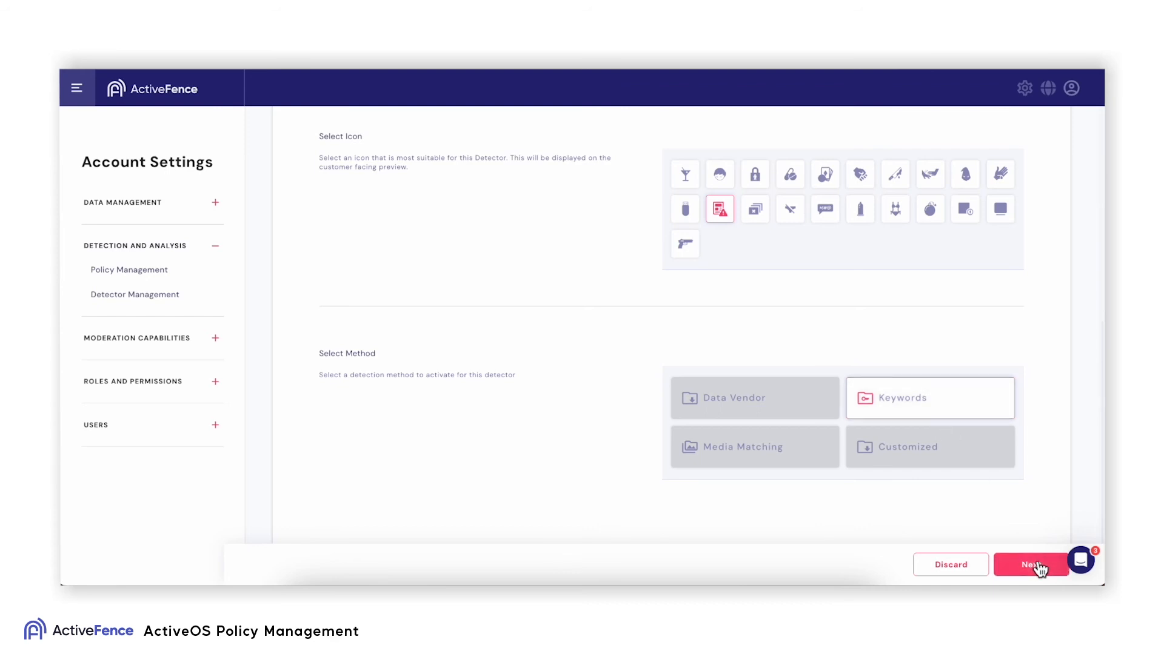
click(1030, 565)
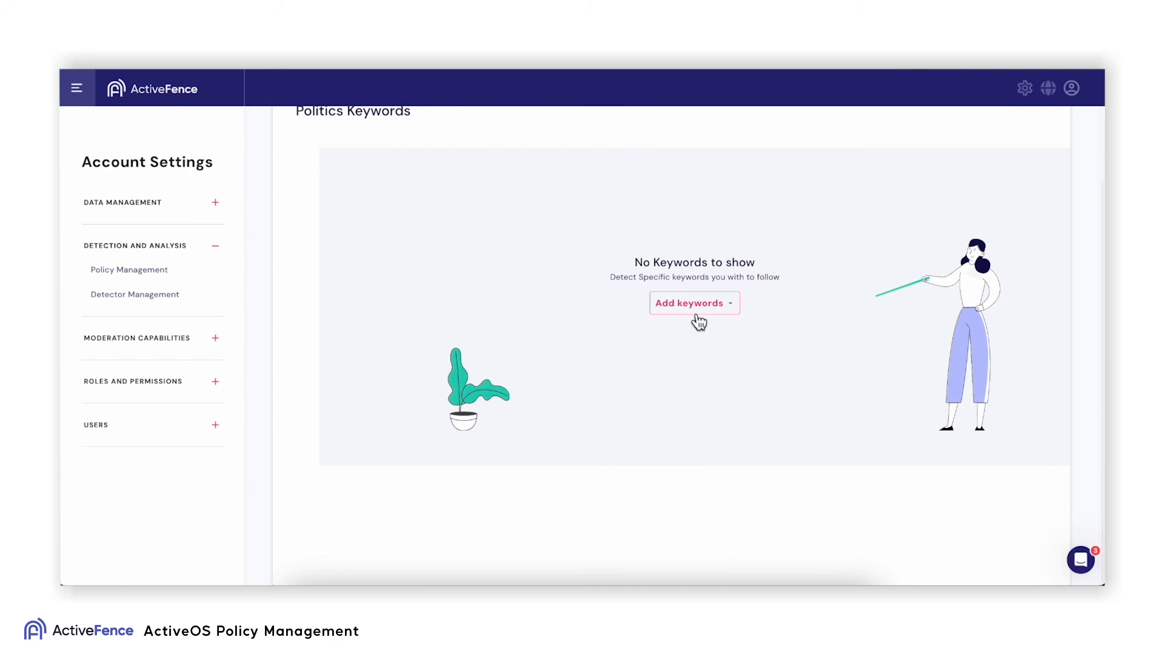
Step: Add the detector's keywords, including Hillary Clinton, MAGRat and Big Mike, one per line
click(693, 303)
text(Mike Pence)
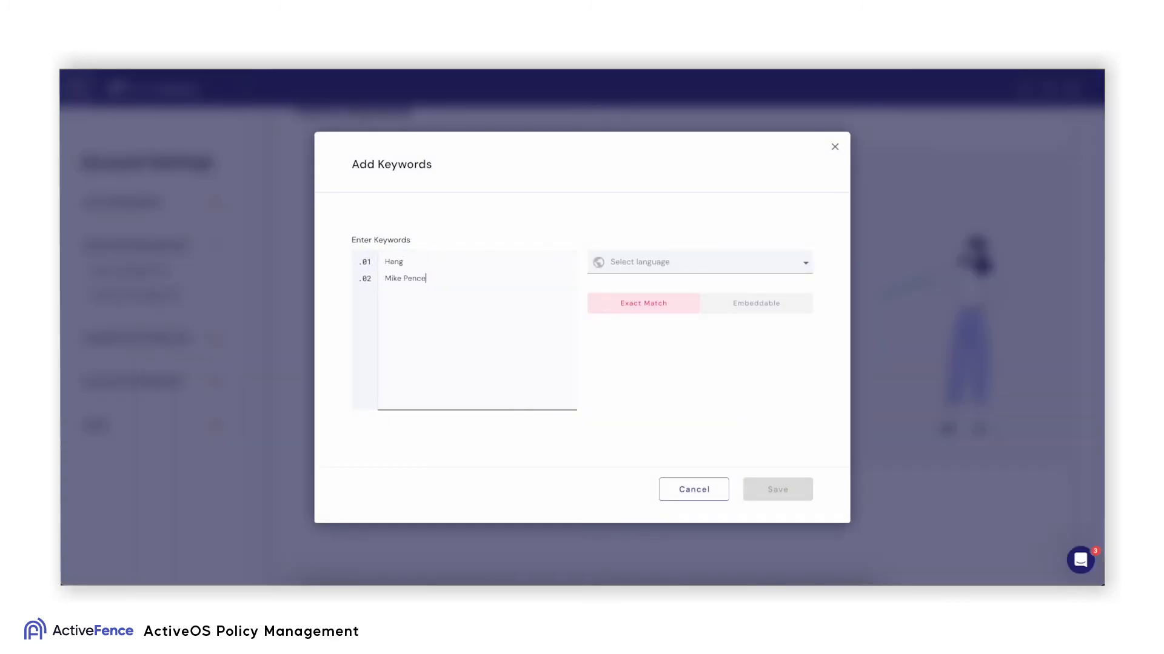
text(Hillary Clinton)
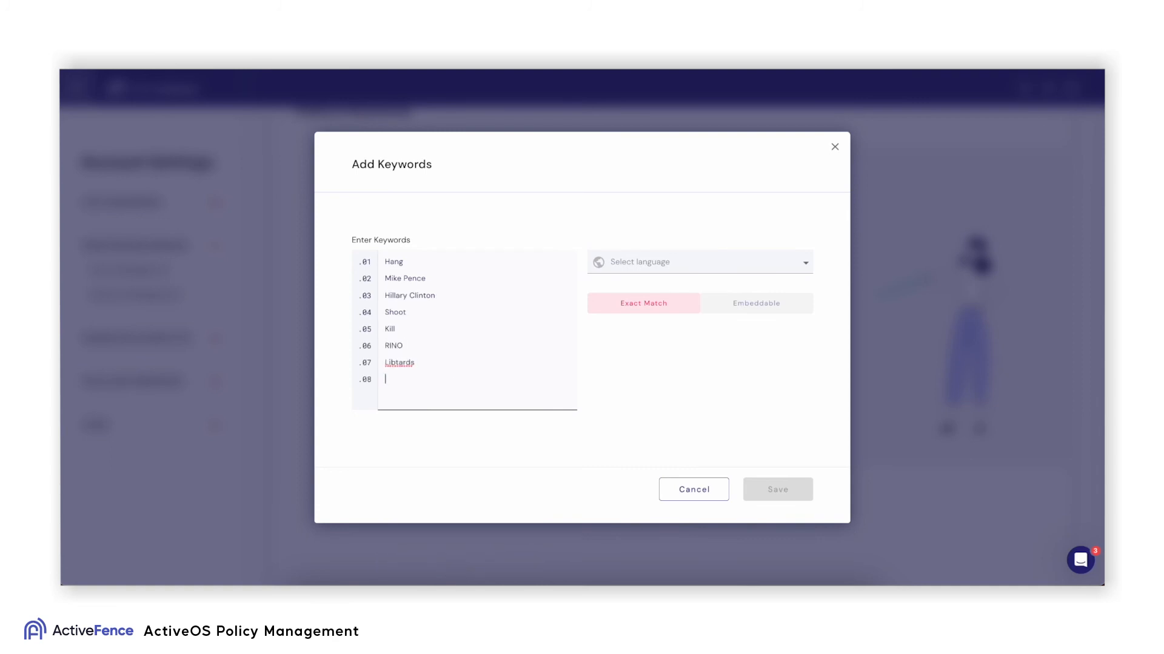
text(MAGRat)
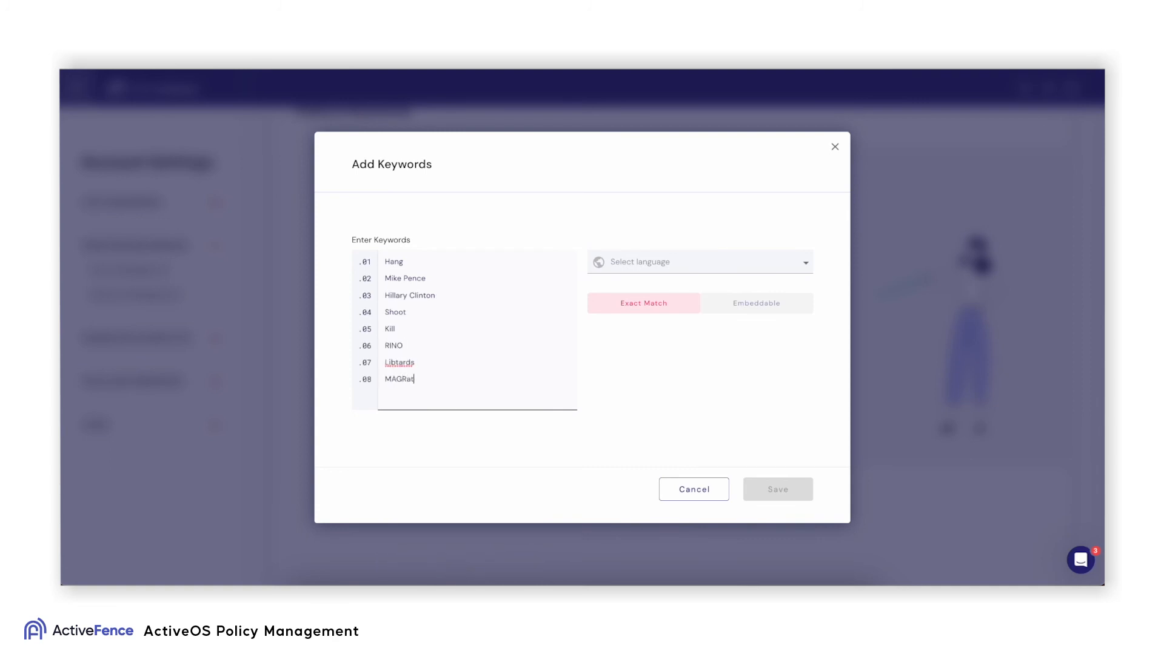
text(Big Mike)
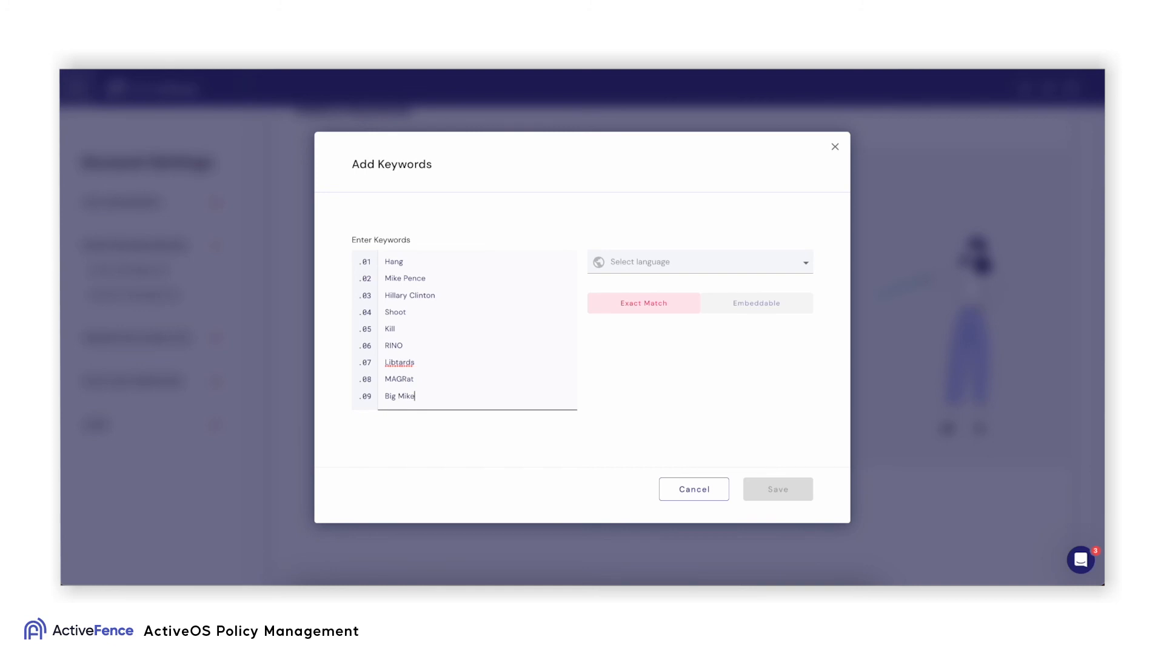
mouse_move(802, 257)
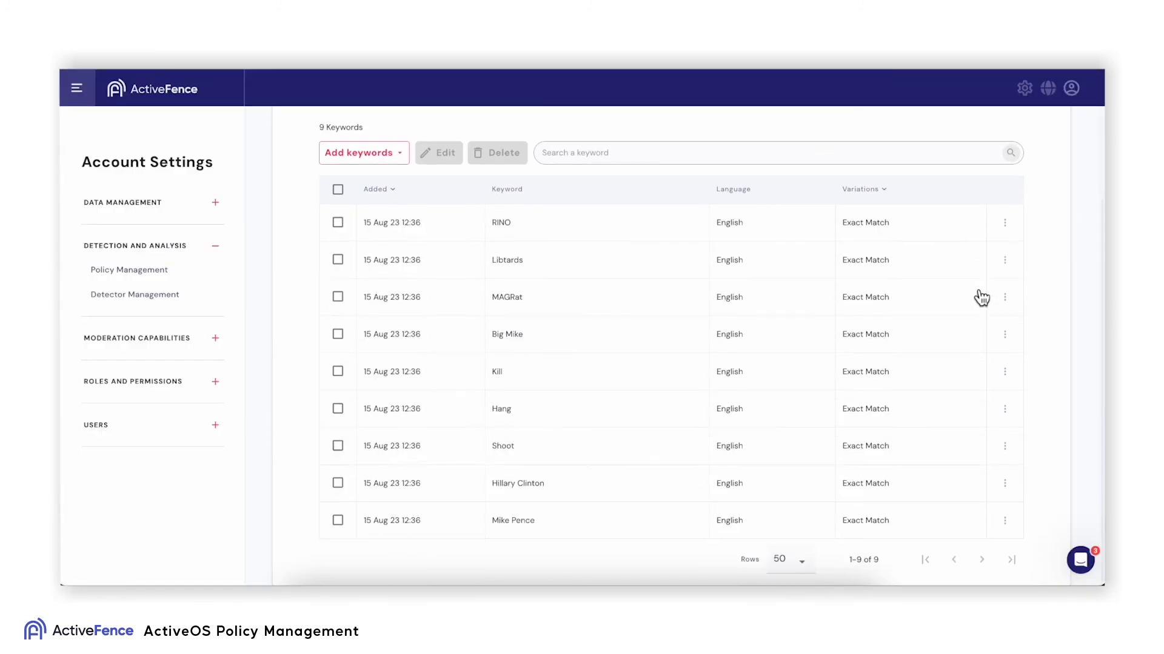
mouse_move(985, 555)
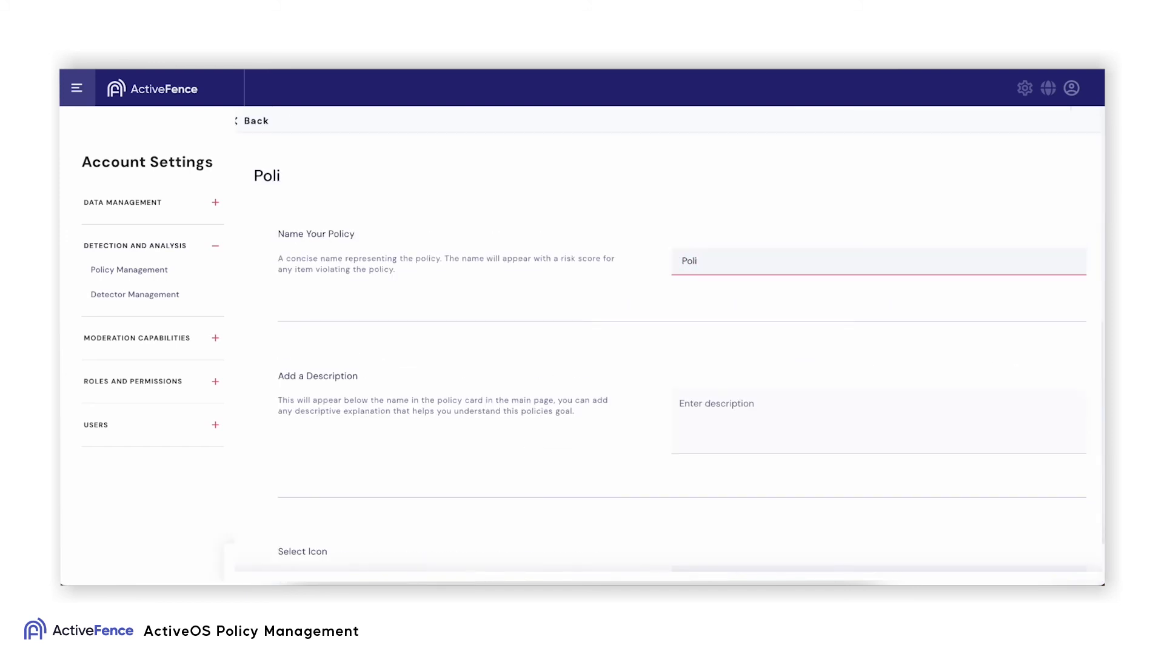
Step: Scroll the Politics results list of high-priority suspected content items
scroll(down, 3)
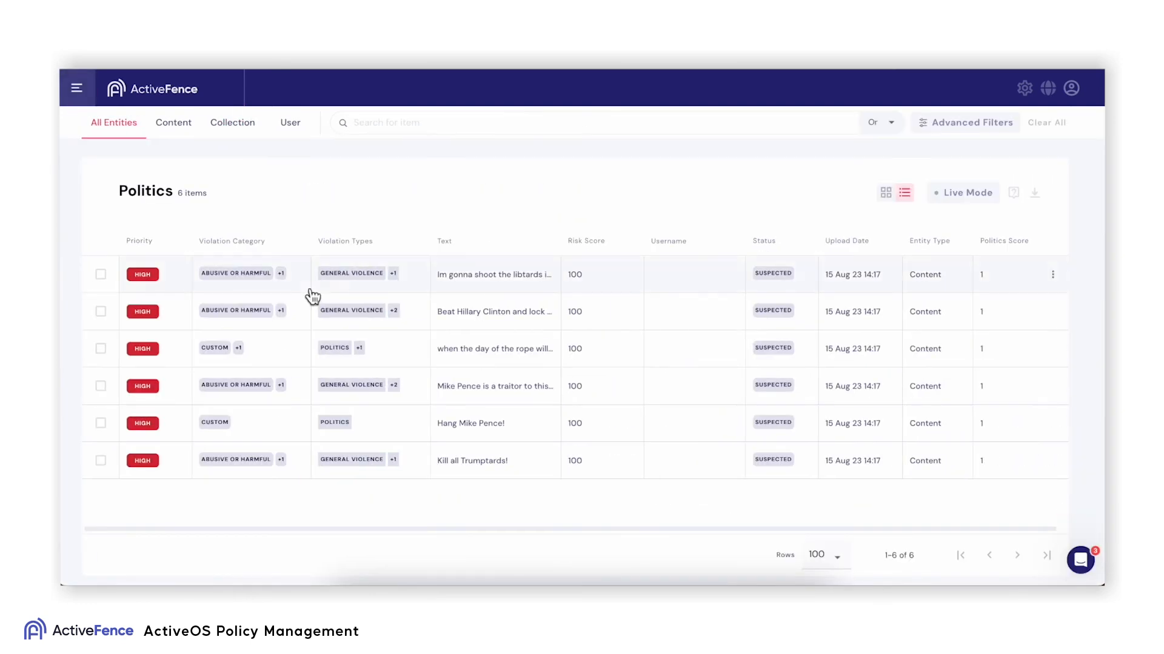
Step: View the first flagged post's Explainability, attributing its Politics score to a keyword match
click(493, 274)
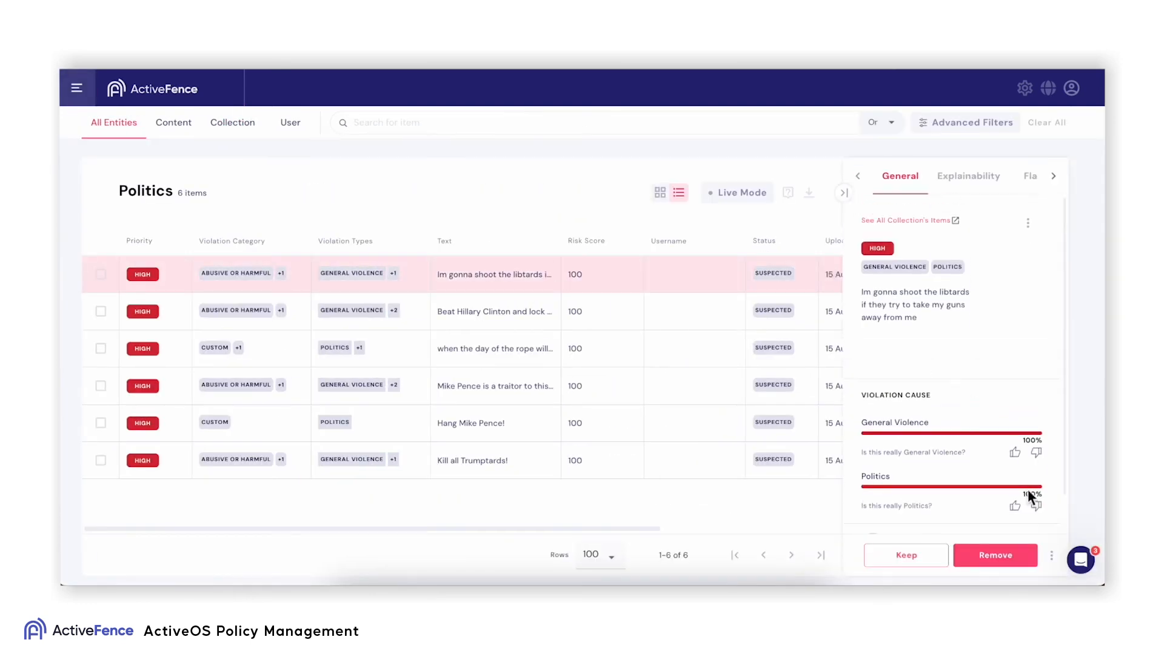
click(967, 175)
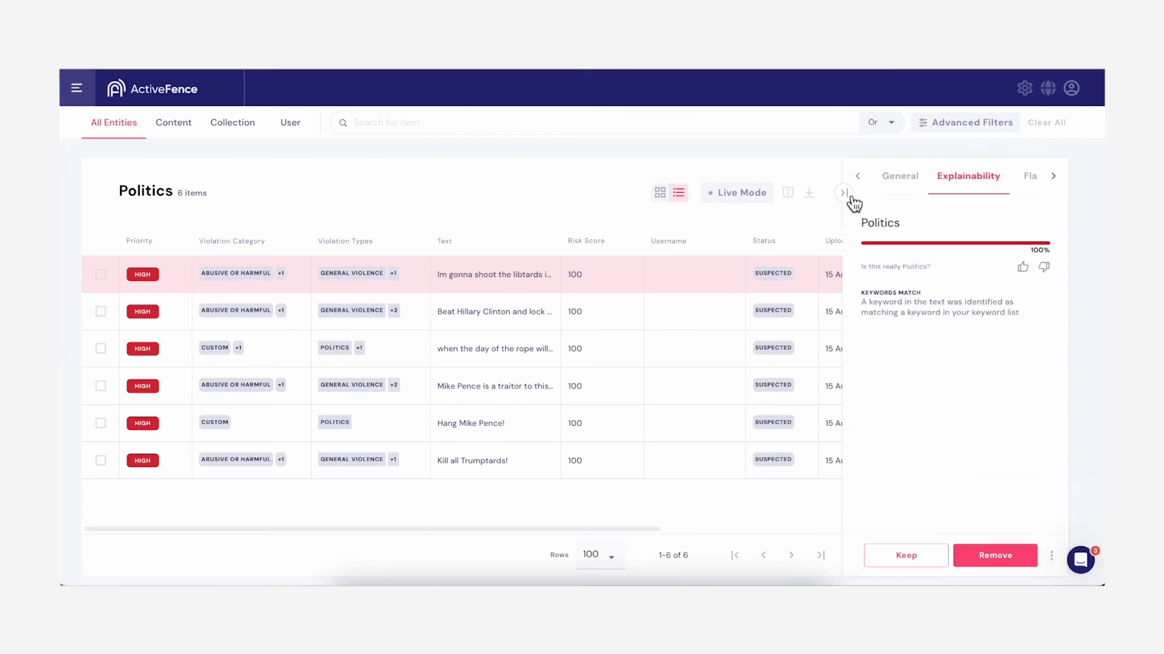